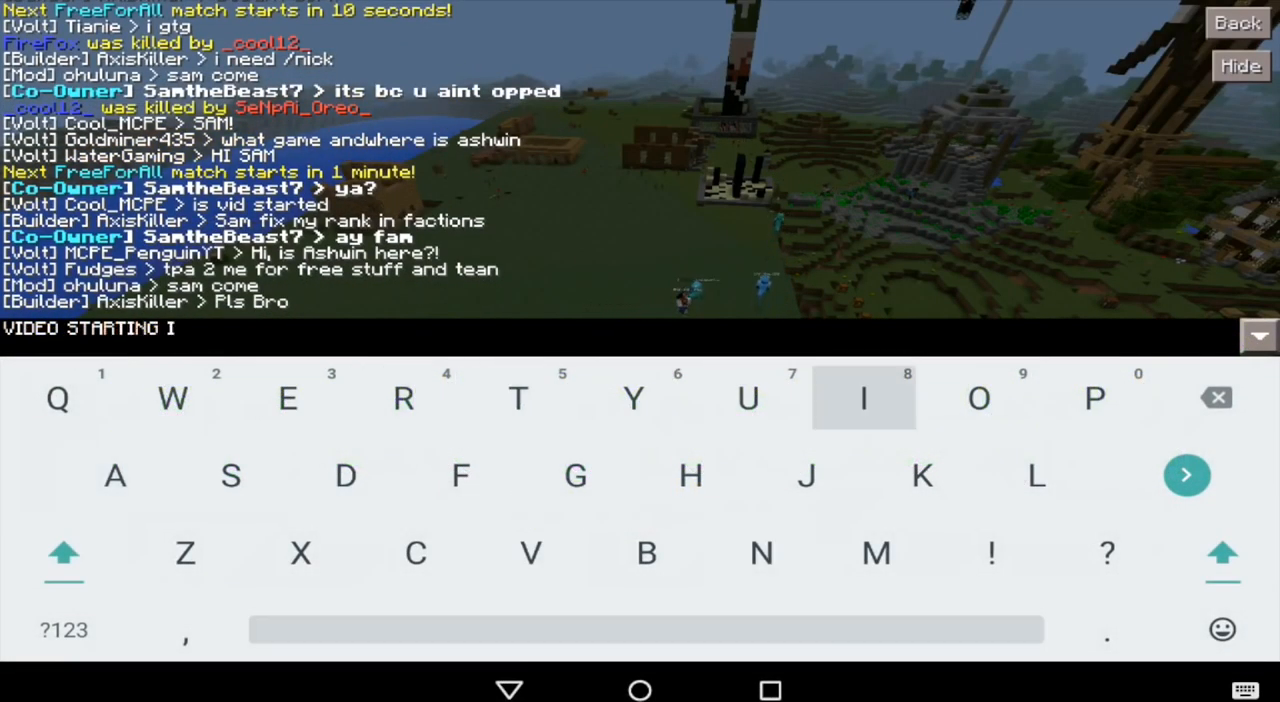
- Post 'VIDEO STARTING' in the server chat
left_click(63, 629)
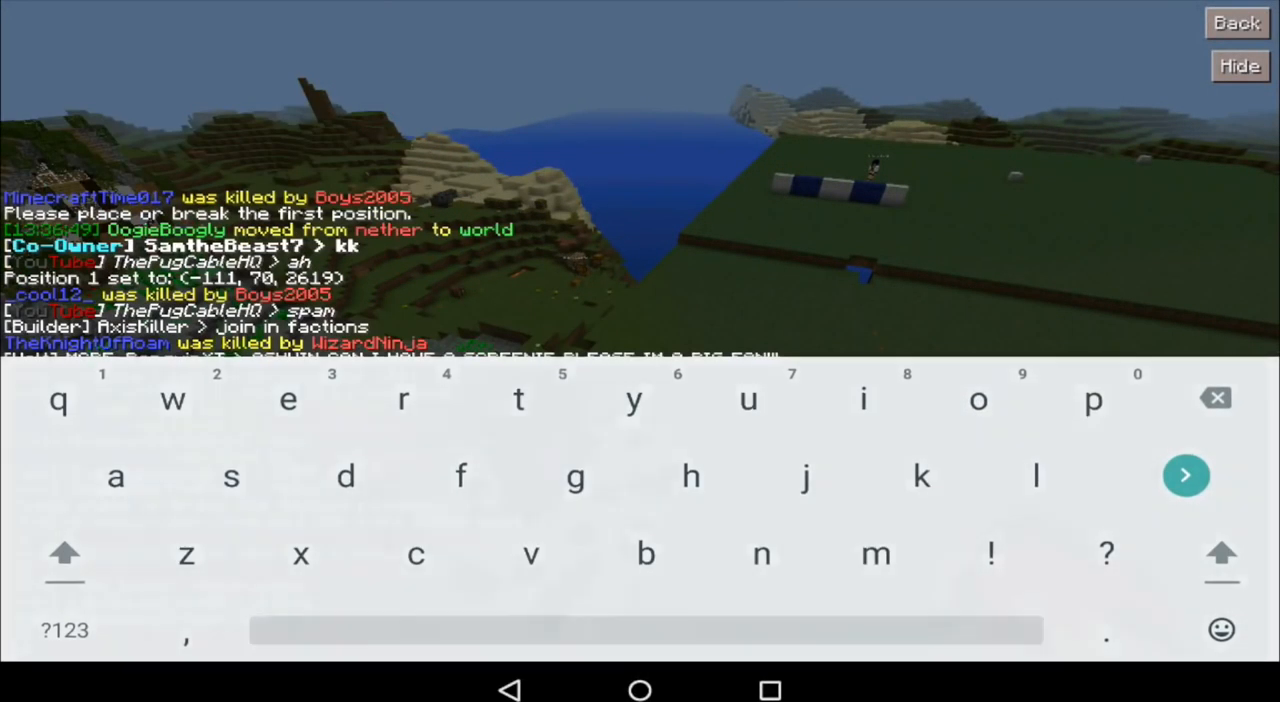
- Send the countdown messages 4, 3, 2, 1 in chat
left_click(64, 629)
type("/say Cameras rolli")
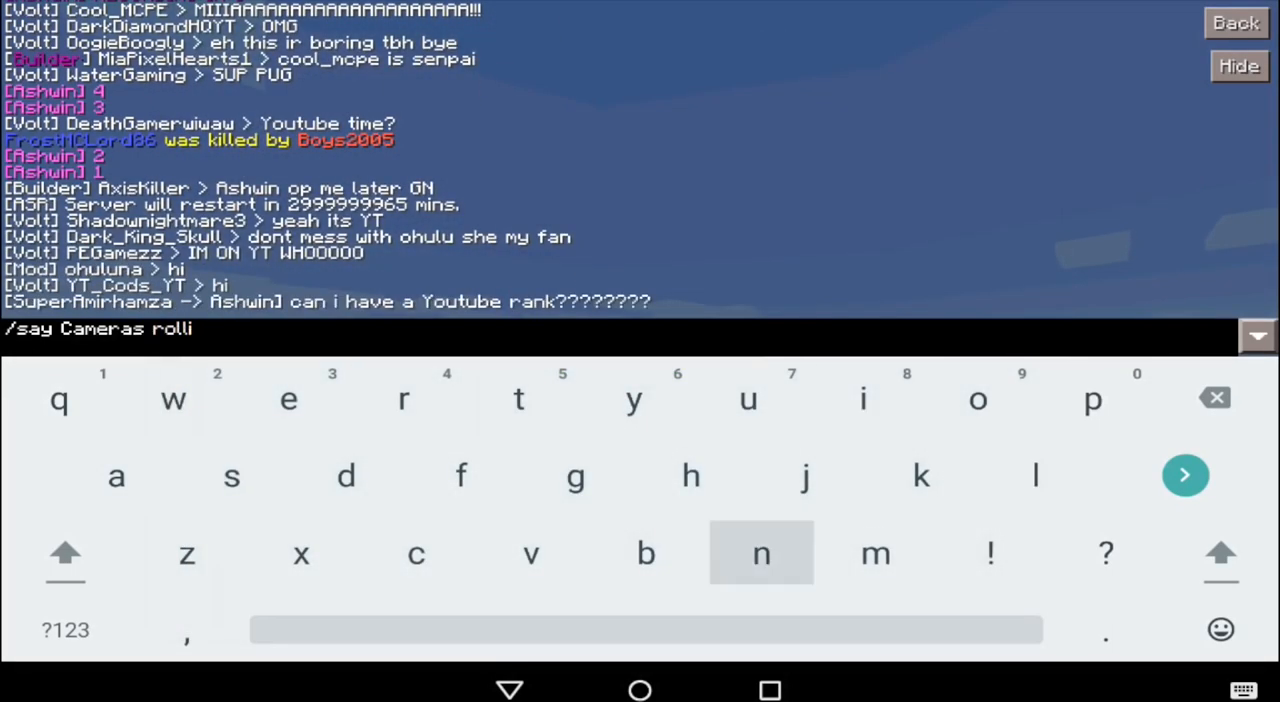
- Ban the link-spamming player with the /ban command
left_click(1186, 474)
type("/ban creeper")
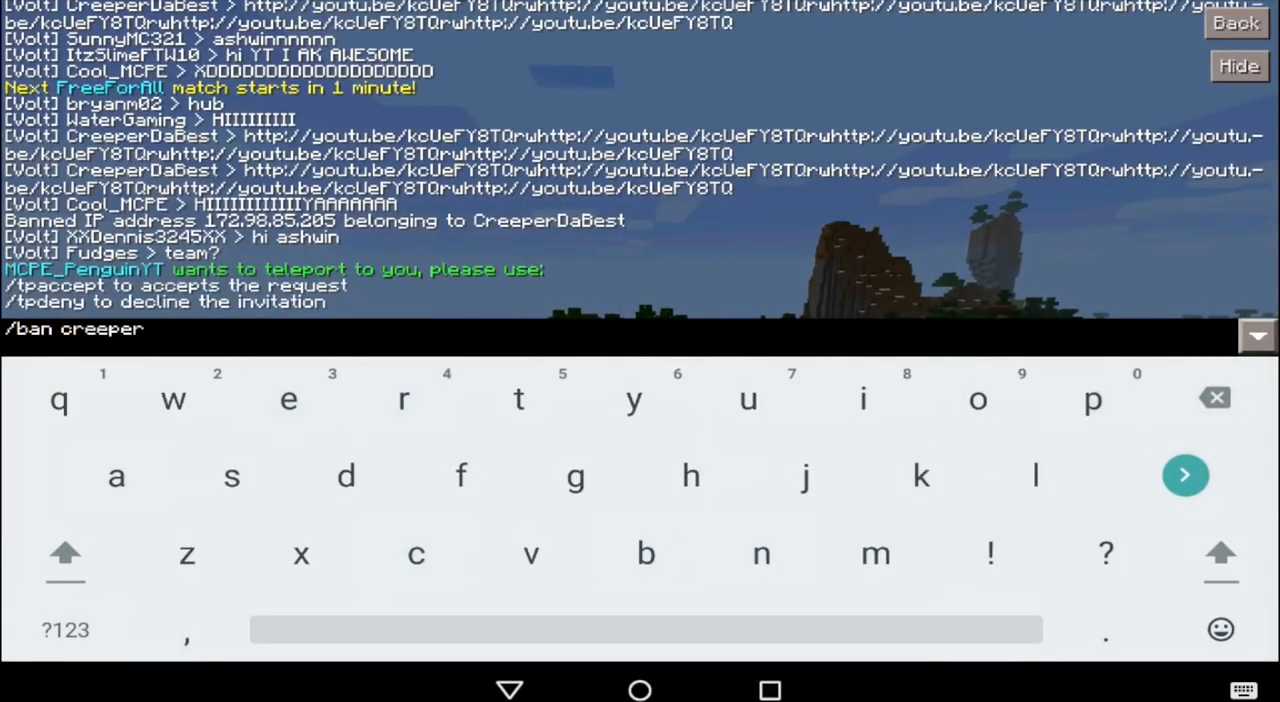
- Send 'Pug, if anyone is spamming, do /ban-ip (their name)' in chat
type("dabest")
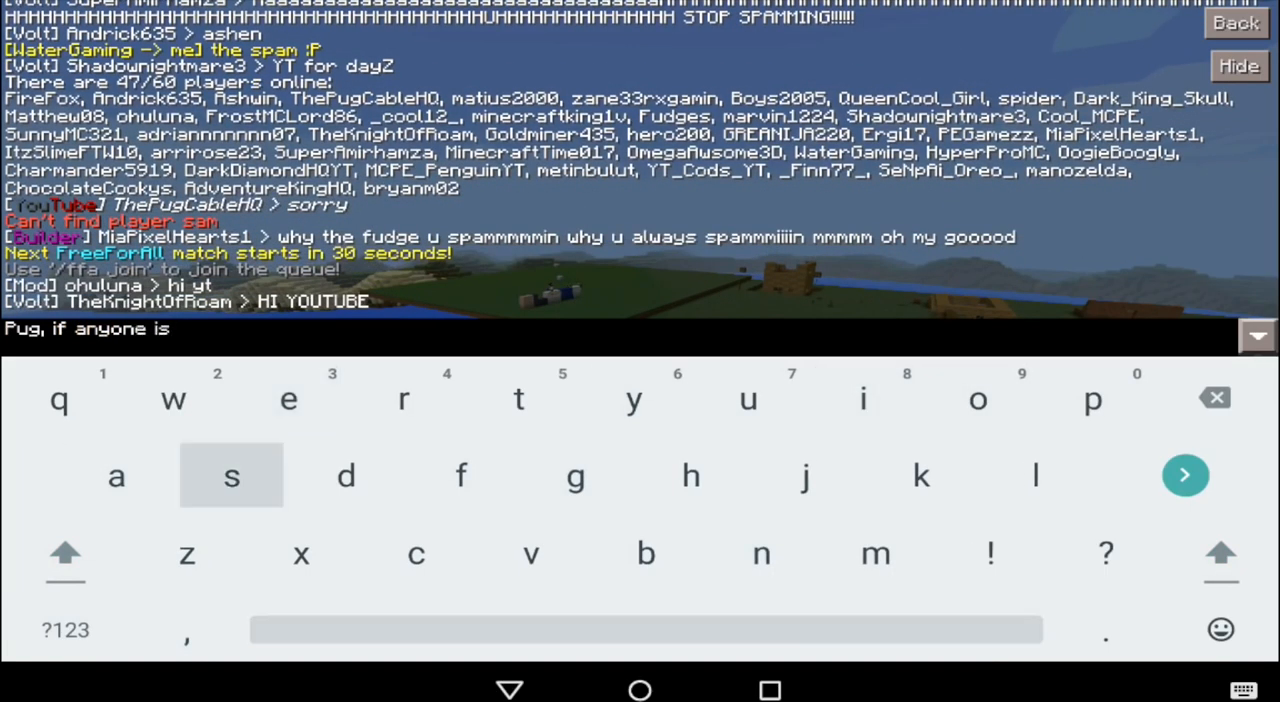
left_click(231, 476)
type("/")
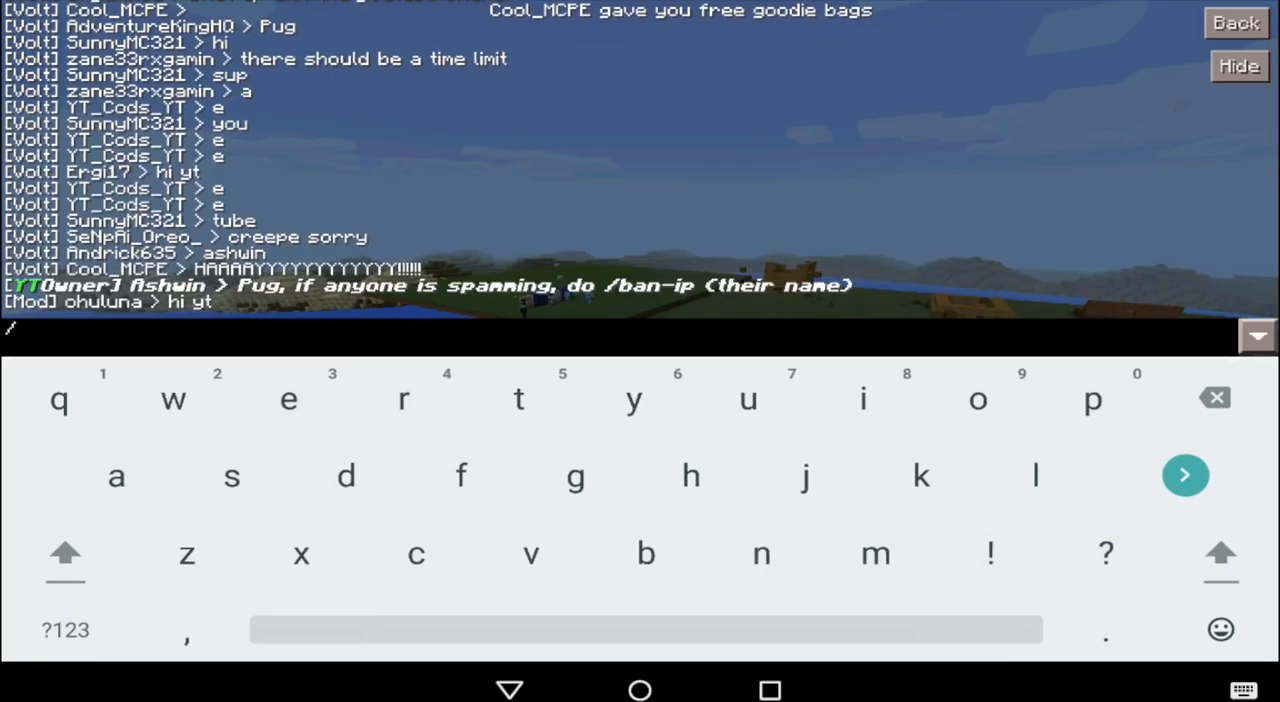
- Close the chat and pause the world to show the Game Menu
type("ban")
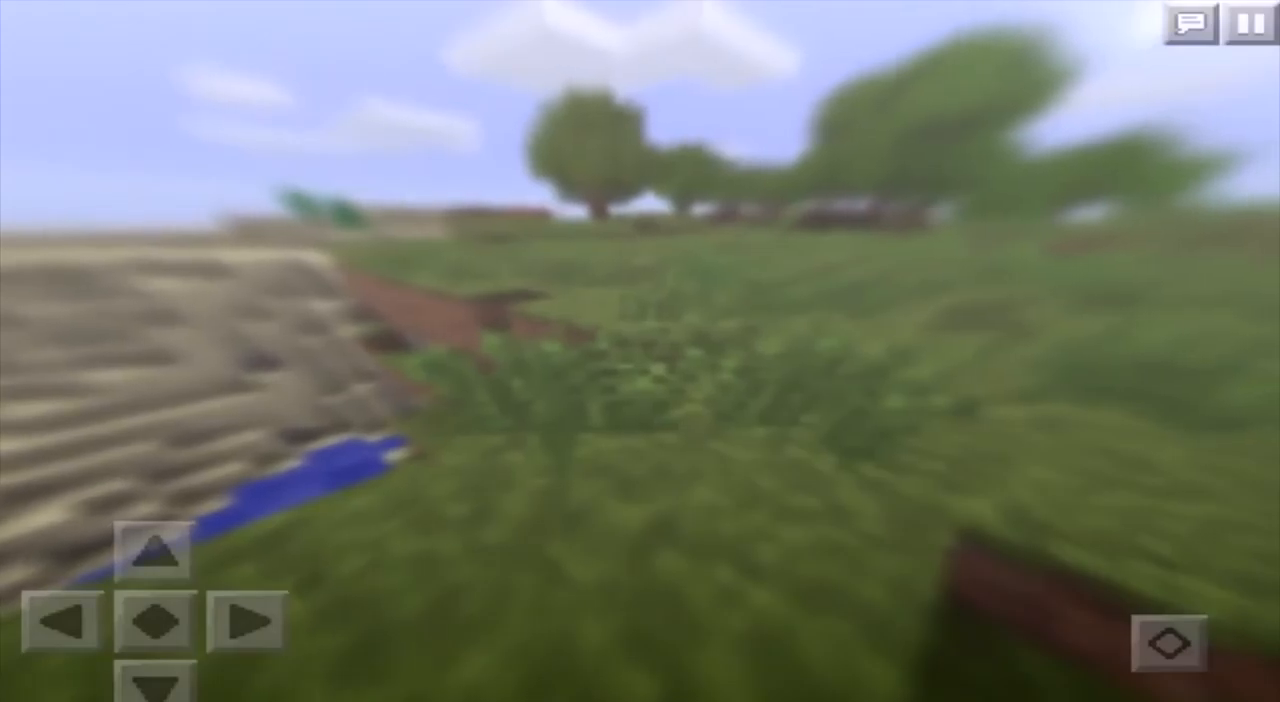
left_click(1243, 22)
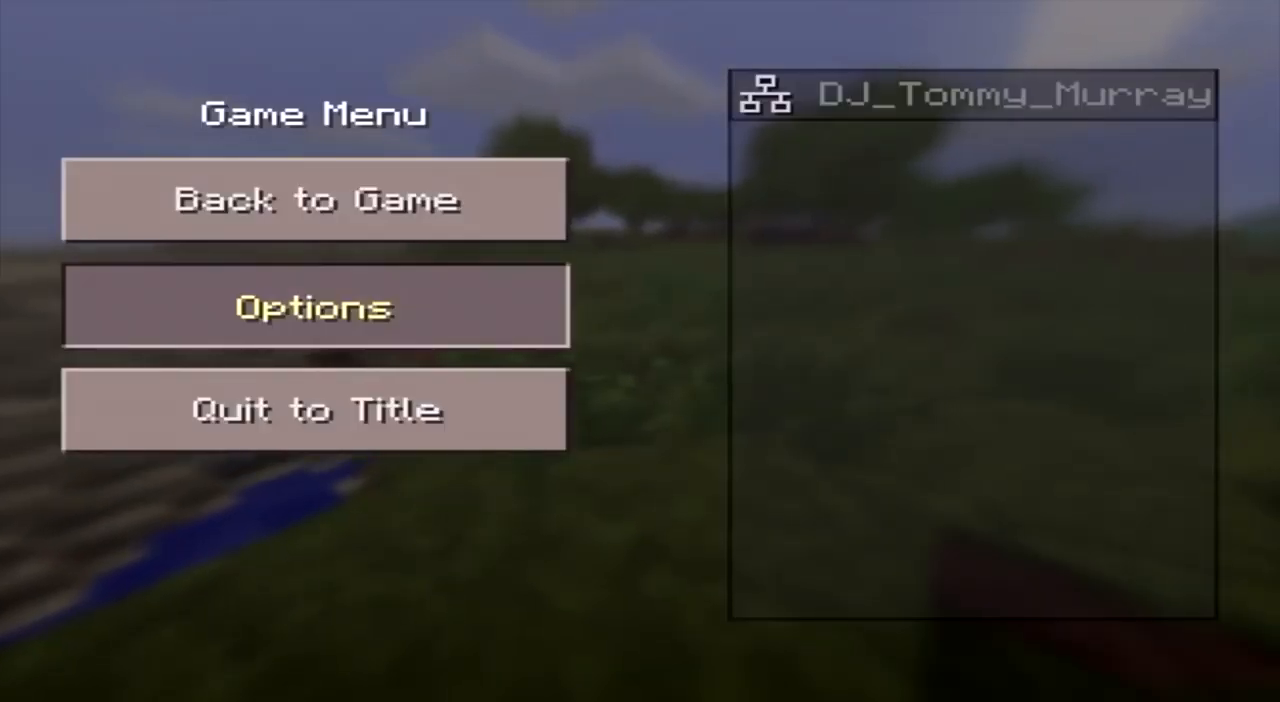